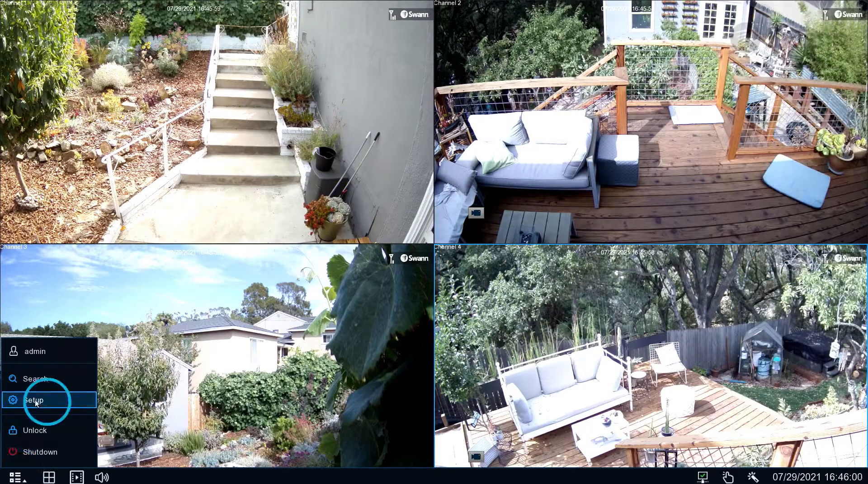
# - Choose Setup and unlock the recorder with the admin password, then return to live view
pyautogui.click(35, 431)
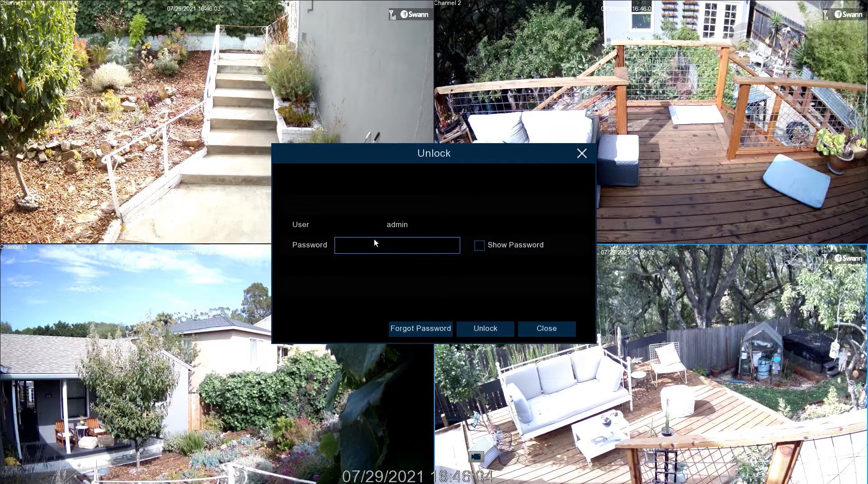
pyautogui.click(396, 246)
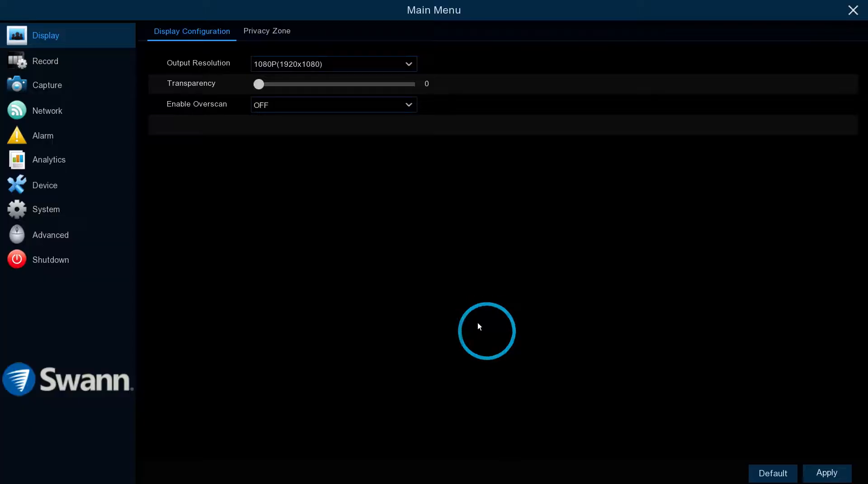
pyautogui.click(852, 10)
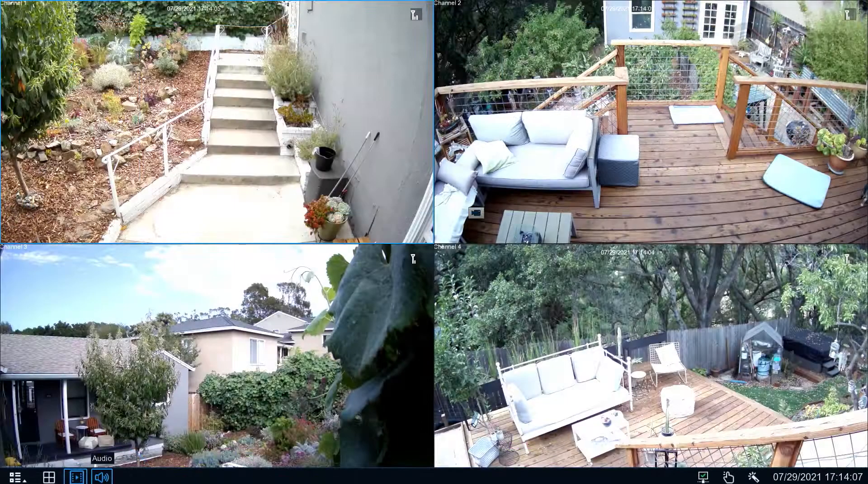
# - Raise the live view audio volume and edit the Channel 2 tag's name
pyautogui.click(100, 477)
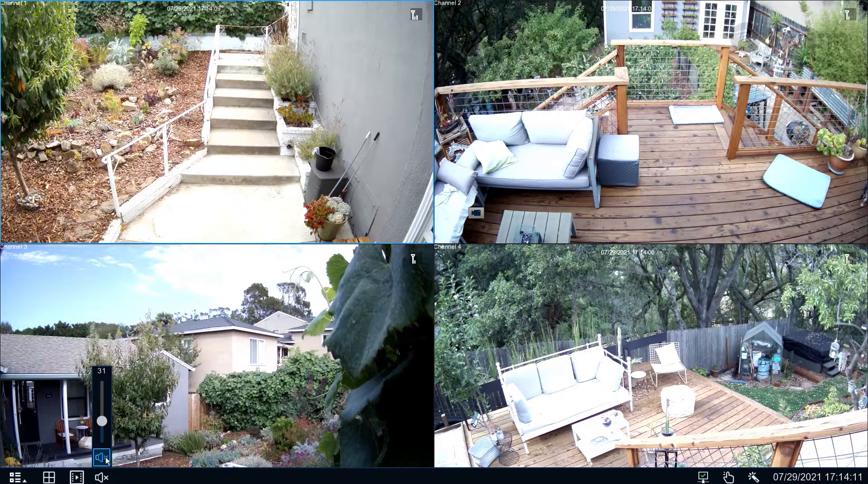
pyautogui.moveTo(101, 386); pyautogui.dragTo(101, 371)
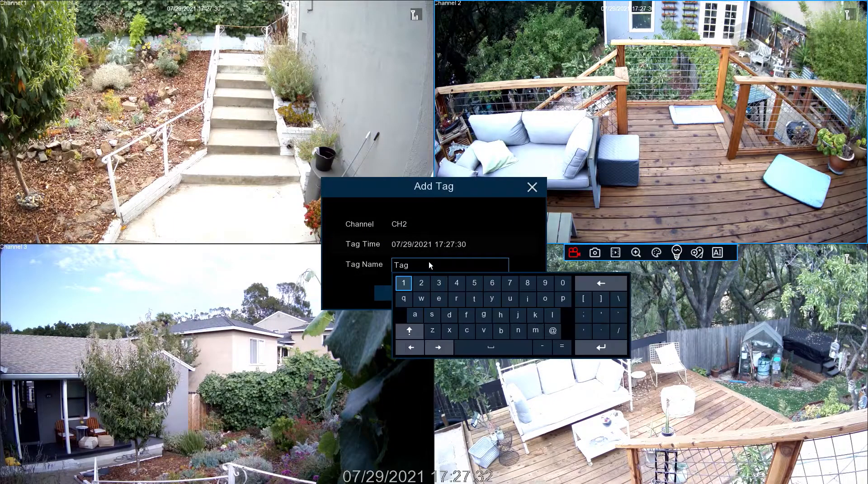
pyautogui.click(532, 187)
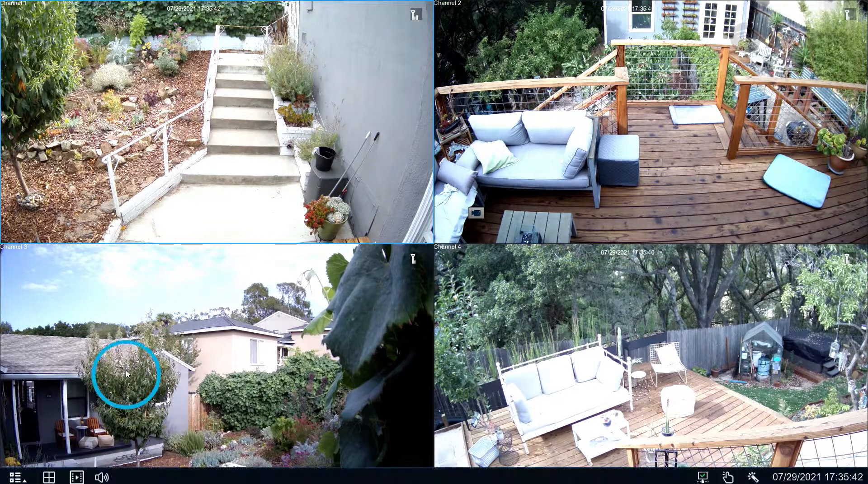
# - Open Setup's Analytics page and apply, dismissing the 'No settings were changed' notice
pyautogui.click(10, 476)
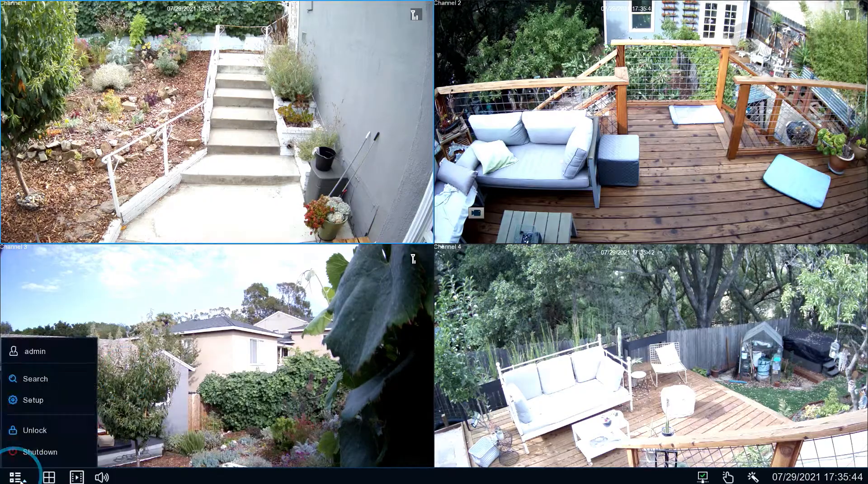
pyautogui.click(33, 400)
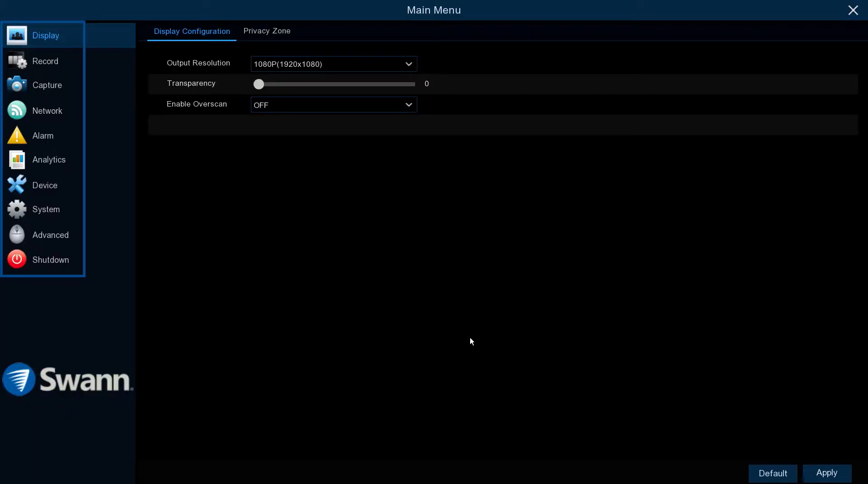
pyautogui.moveTo(49, 159)
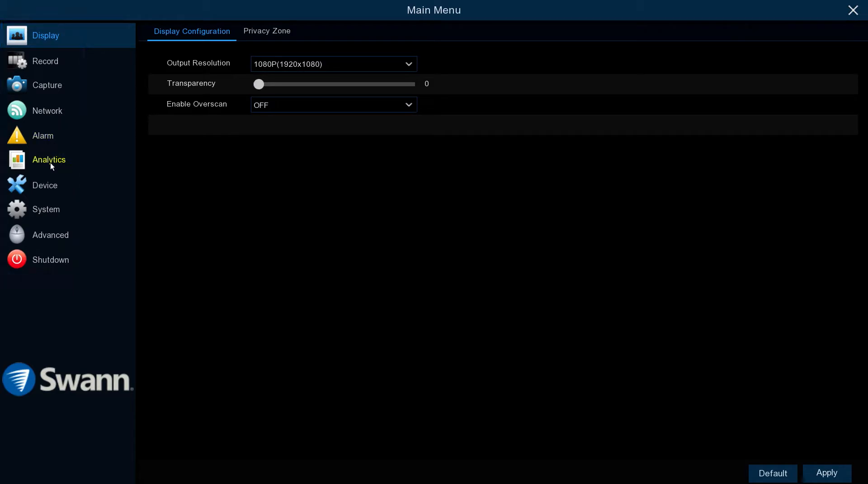
pyautogui.click(49, 160)
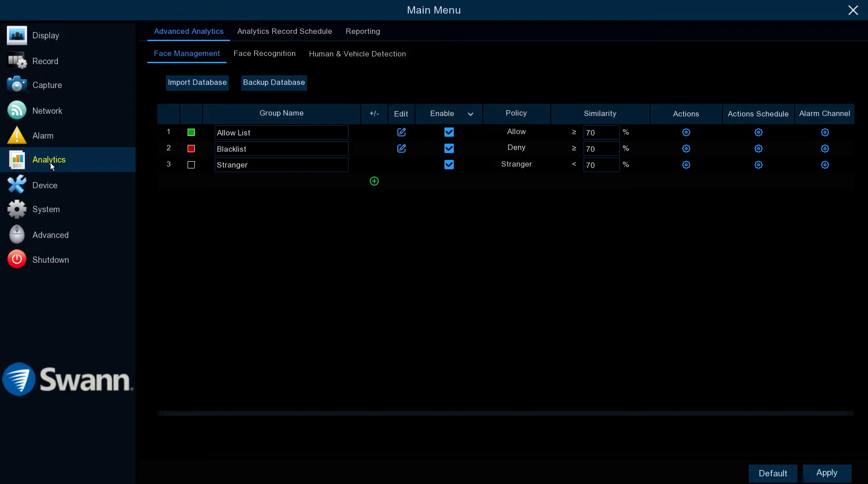
pyautogui.click(826, 473)
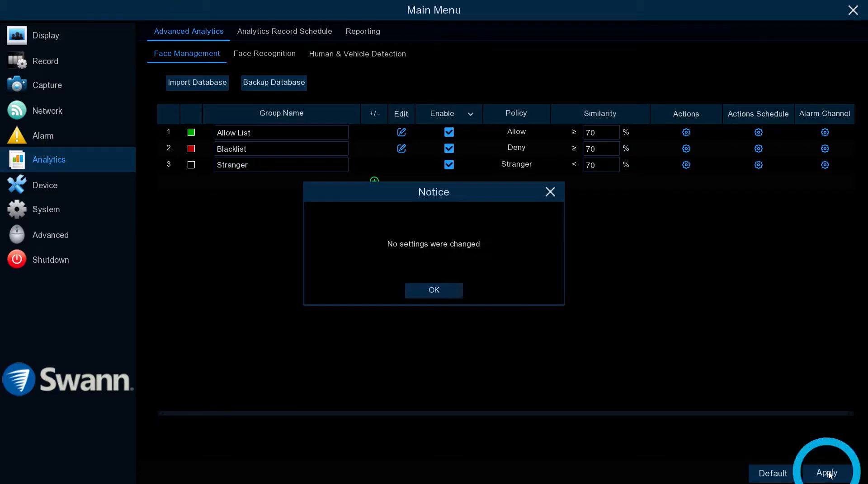
pyautogui.click(434, 290)
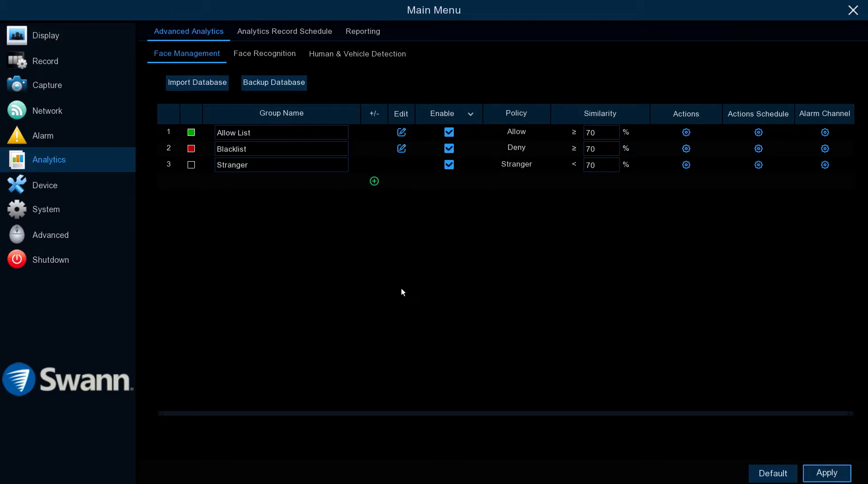
# - Apply the CH2 Area1 privacy mask under Display, then go to Record settings
pyautogui.click(45, 34)
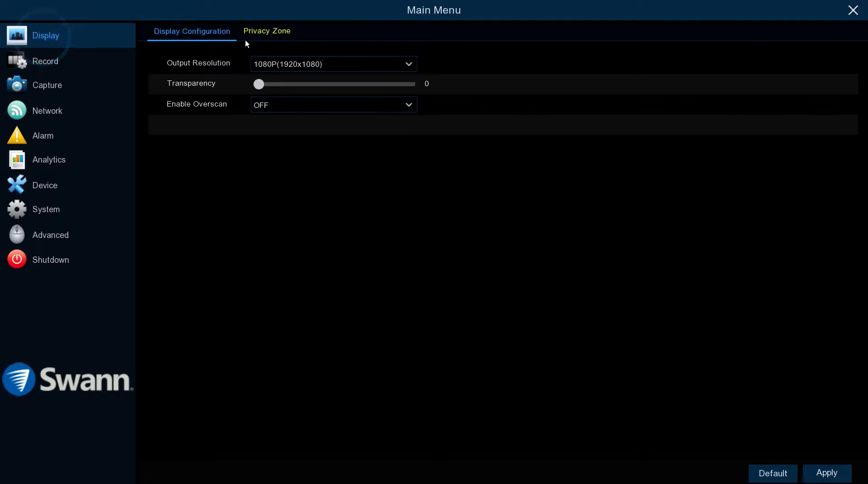
pyautogui.click(266, 31)
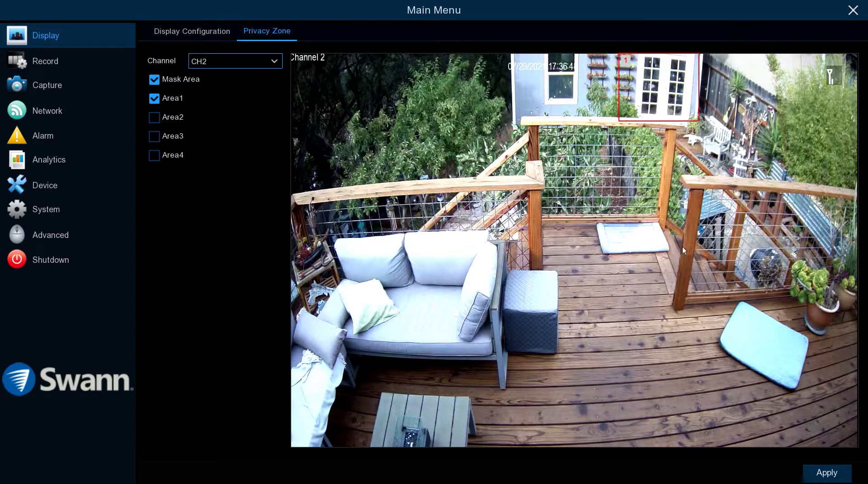
pyautogui.click(826, 473)
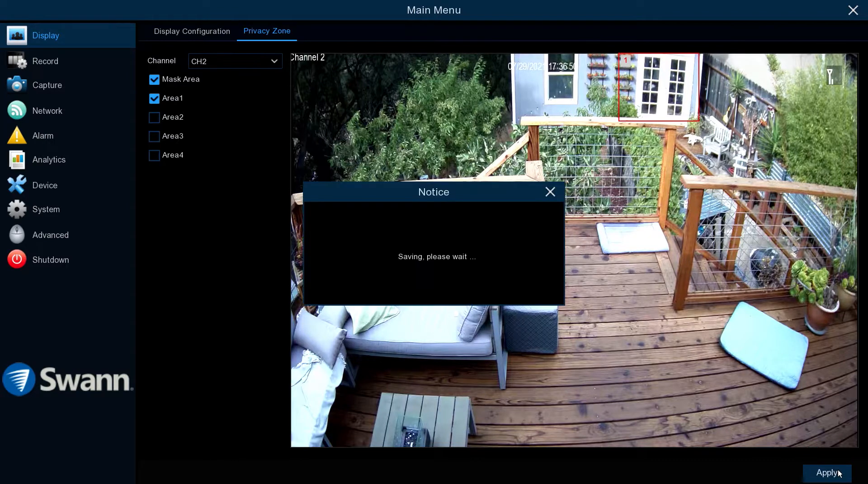
pyautogui.click(45, 61)
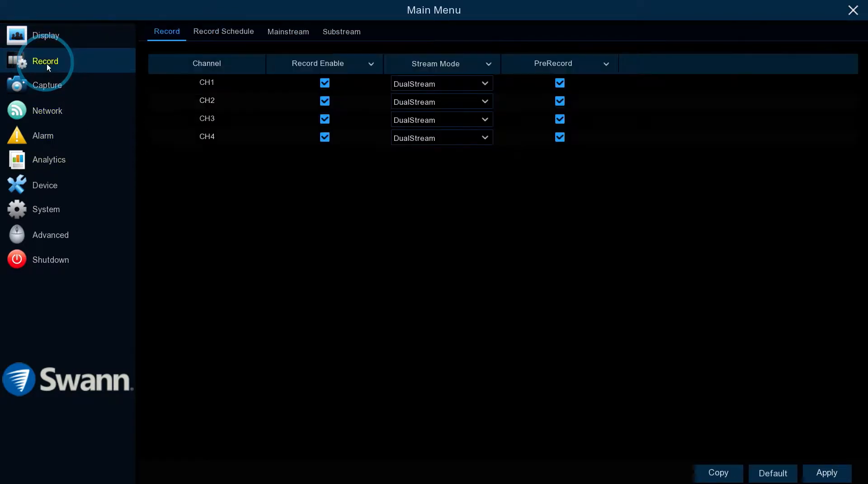
# - Review Mainstream resolution, FPS and bitrate after glancing at Record Schedule, then open Alarm
pyautogui.click(287, 32)
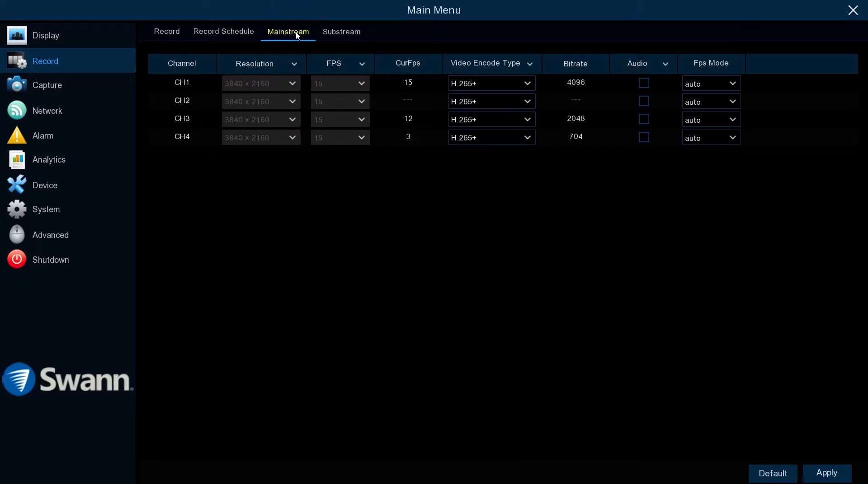
pyautogui.click(223, 32)
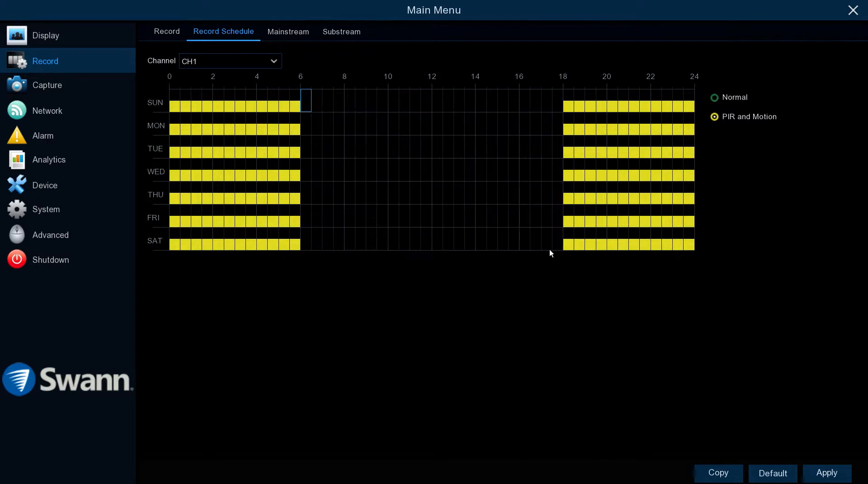
pyautogui.click(288, 32)
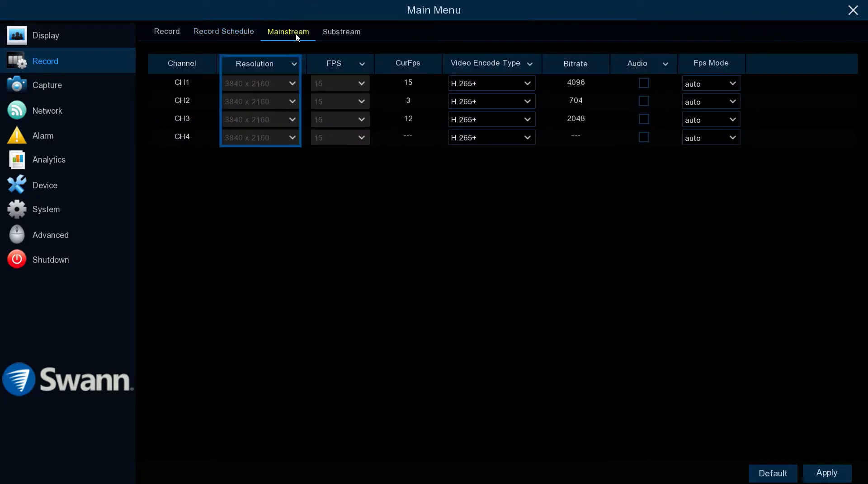
pyautogui.click(339, 63)
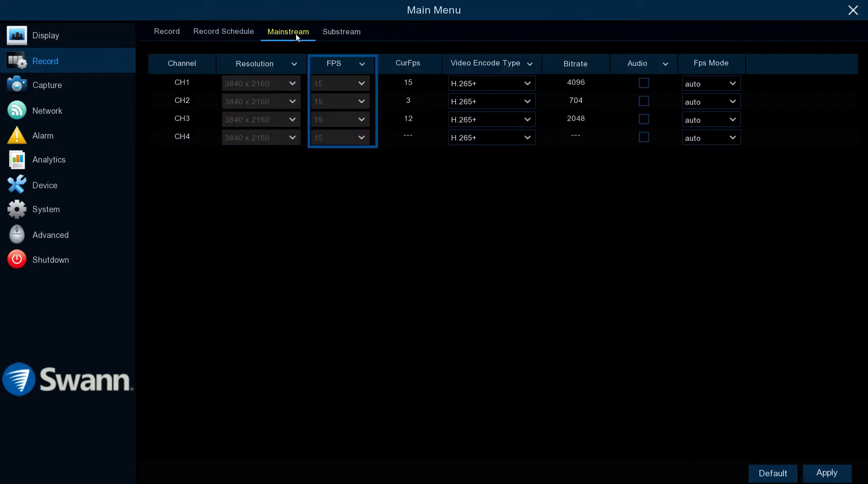
pyautogui.click(574, 63)
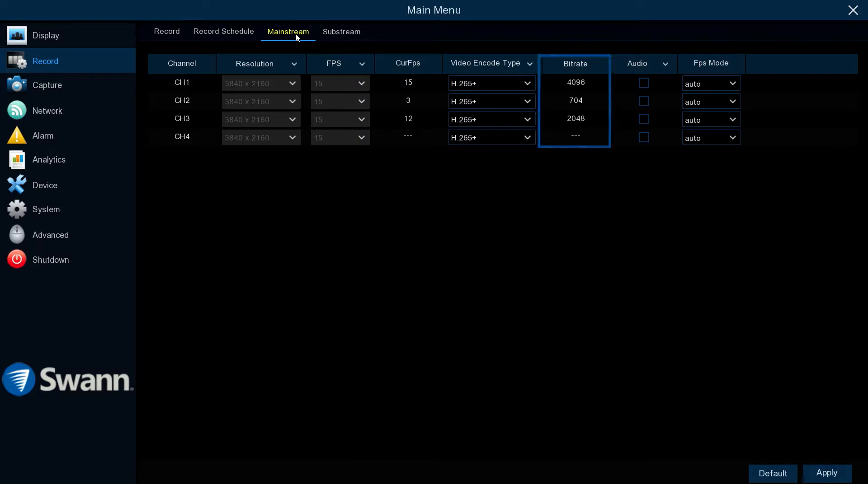
pyautogui.click(43, 136)
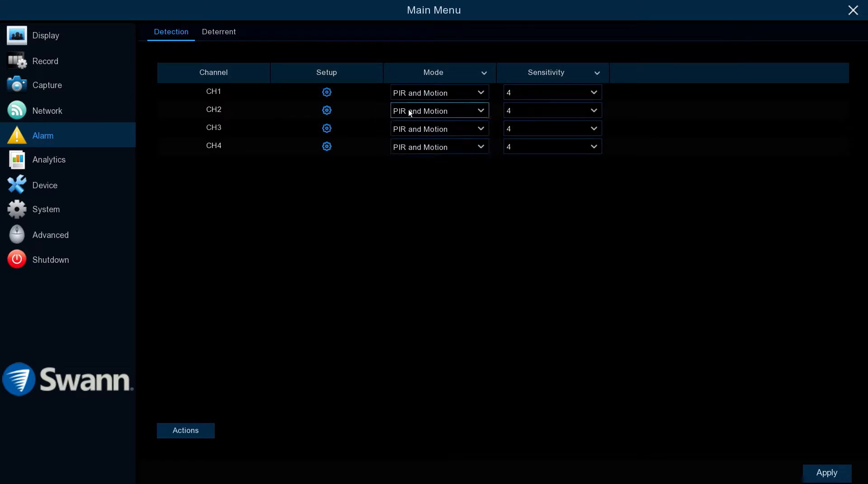
# - Enable the Light and Siren deterrents for CH2
pyautogui.click(219, 32)
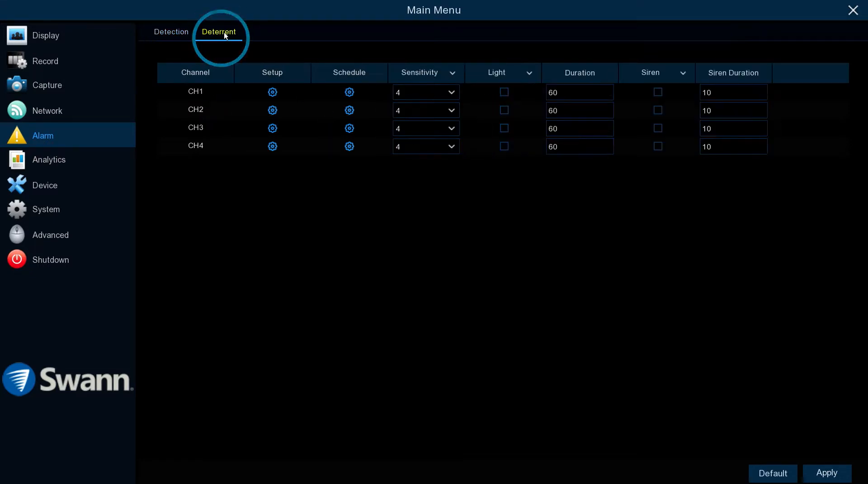
pyautogui.click(503, 111)
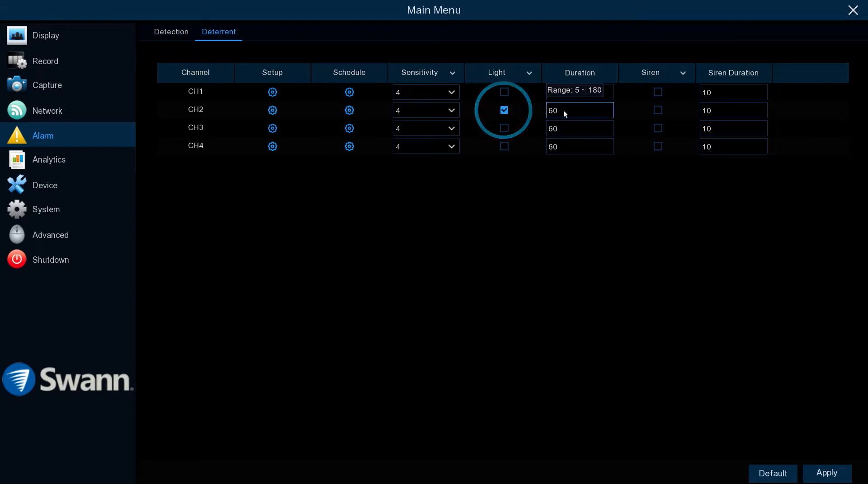
pyautogui.click(658, 111)
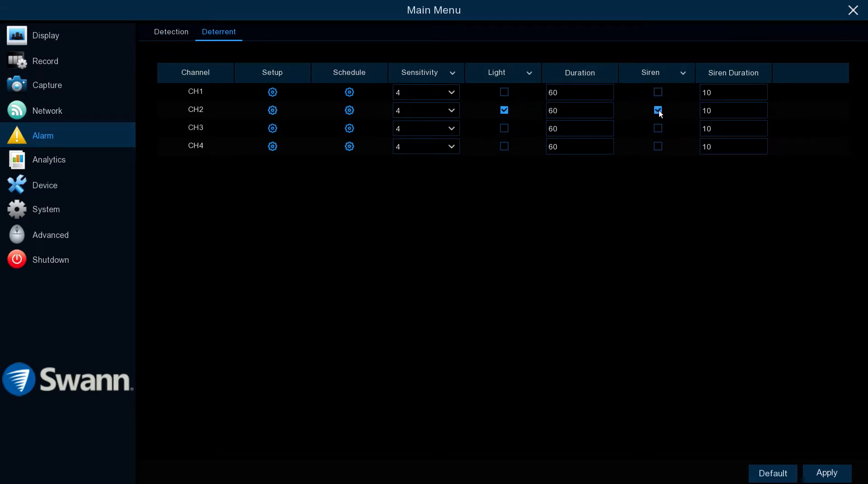
# - Open CH2's detection area setup, then move through Analytics to System General
pyautogui.click(171, 32)
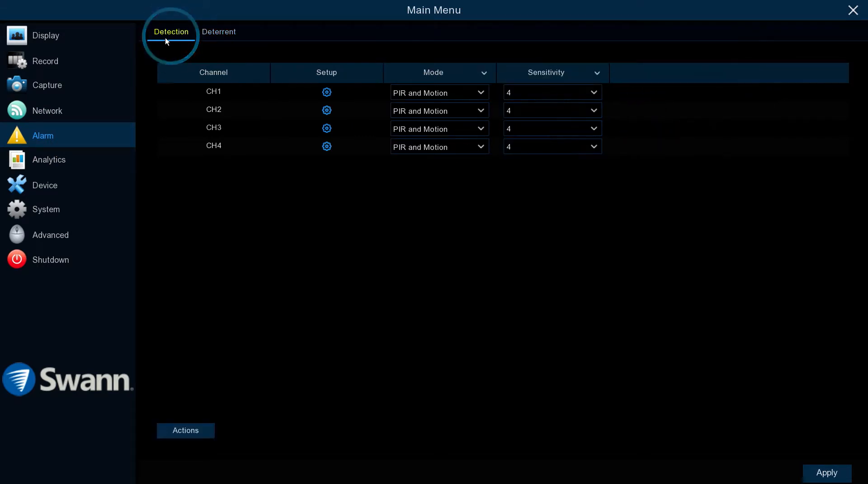
pyautogui.click(326, 110)
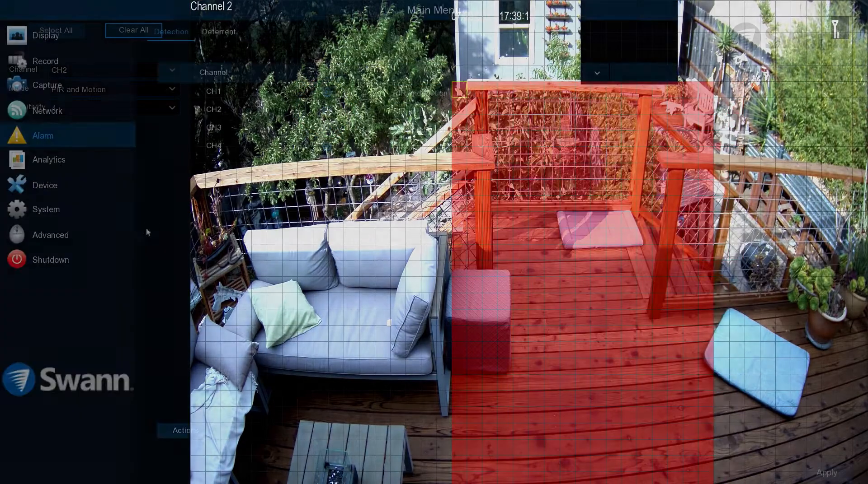
pyautogui.click(48, 159)
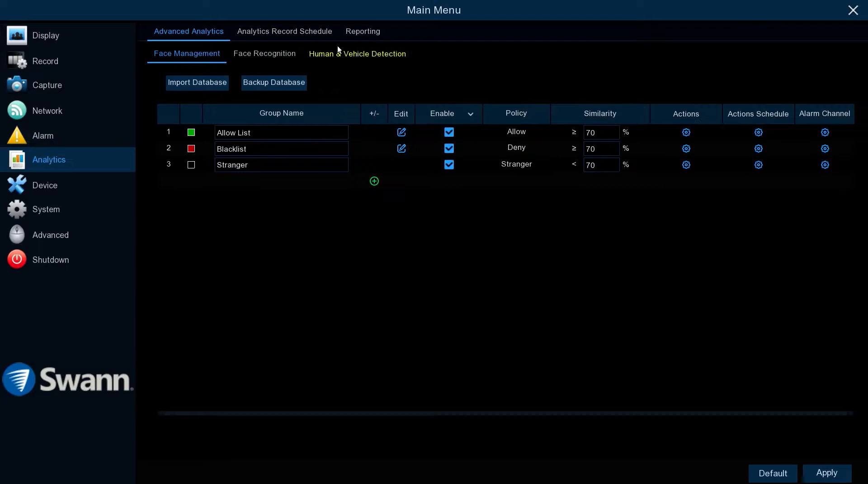
pyautogui.click(357, 54)
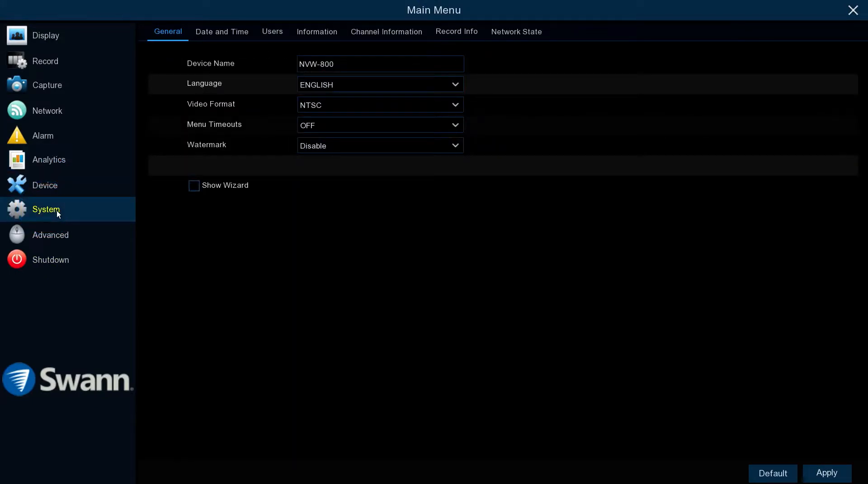
# - Check device name and video format, then view the Date and Time and Information tabs
pyautogui.click(380, 63)
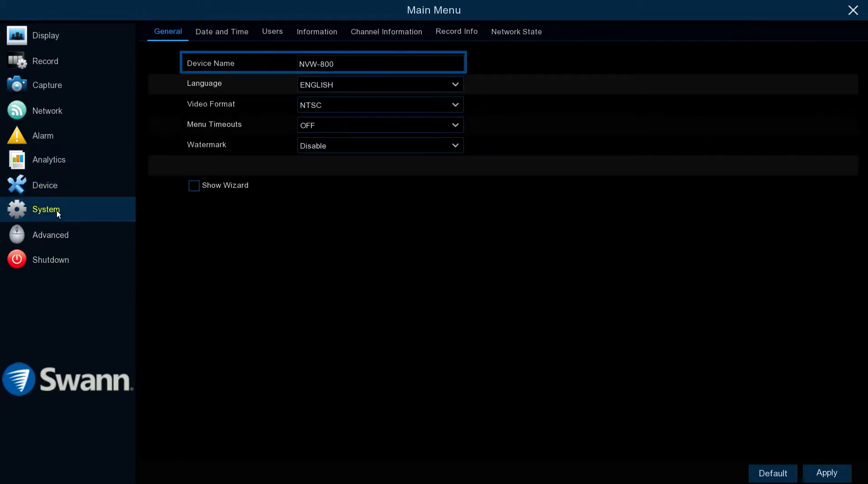
pyautogui.click(379, 84)
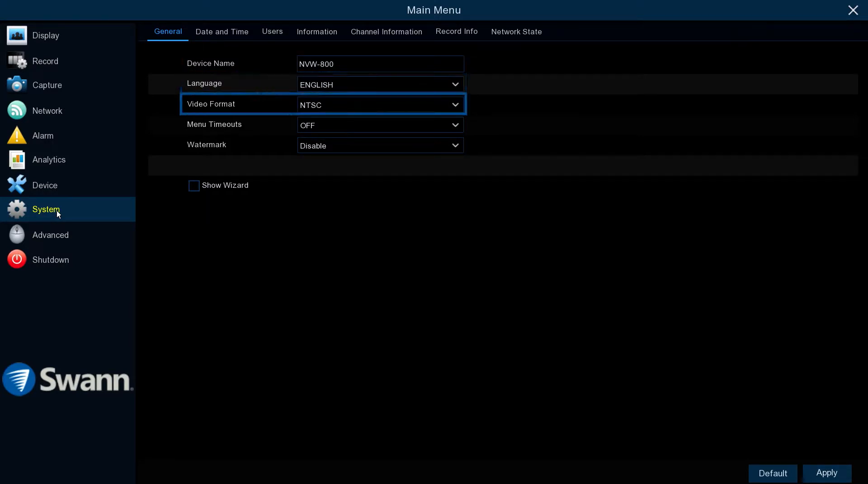
pyautogui.click(221, 31)
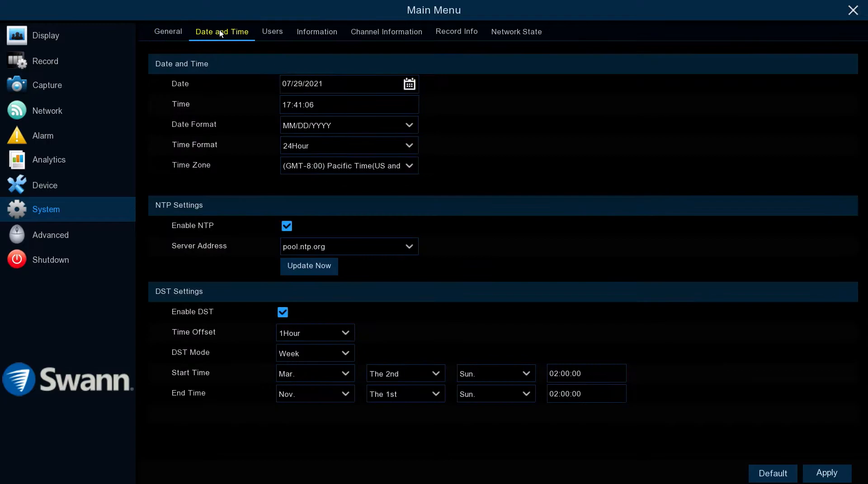
pyautogui.moveTo(316, 31)
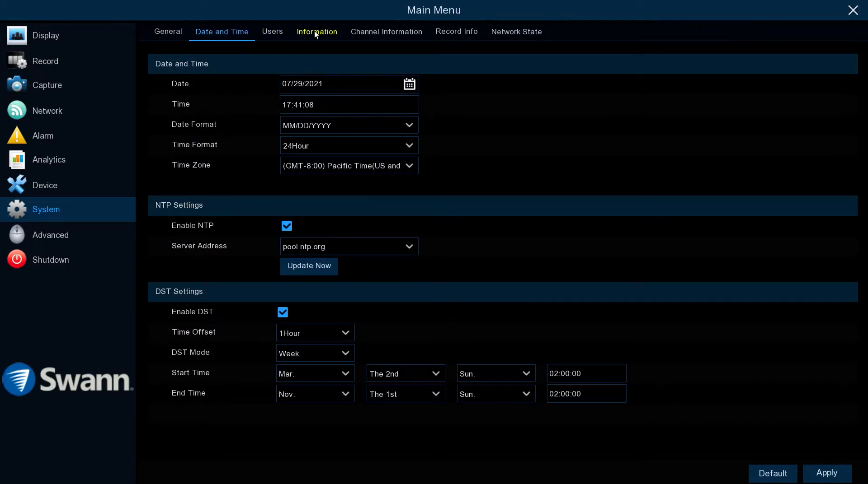
pyautogui.click(316, 31)
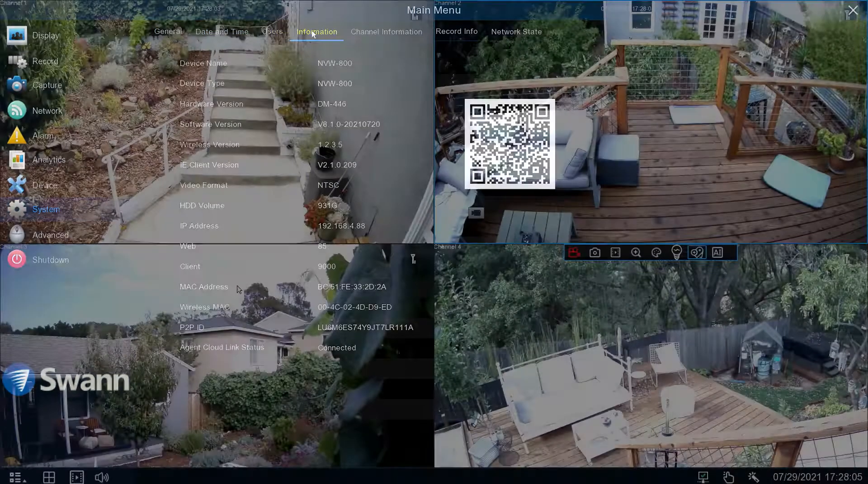
# - Close the Main Menu and confirm Shutdown from the Start menu, reaching Authentication
pyautogui.click(851, 10)
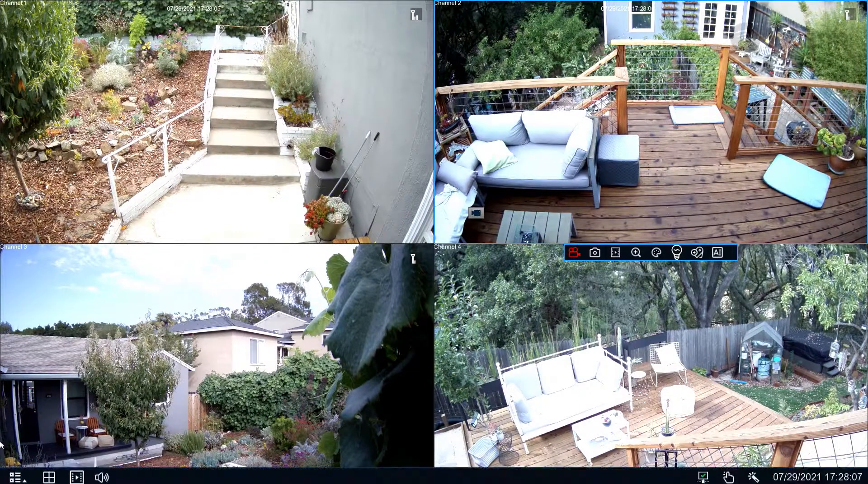
pyautogui.click(9, 477)
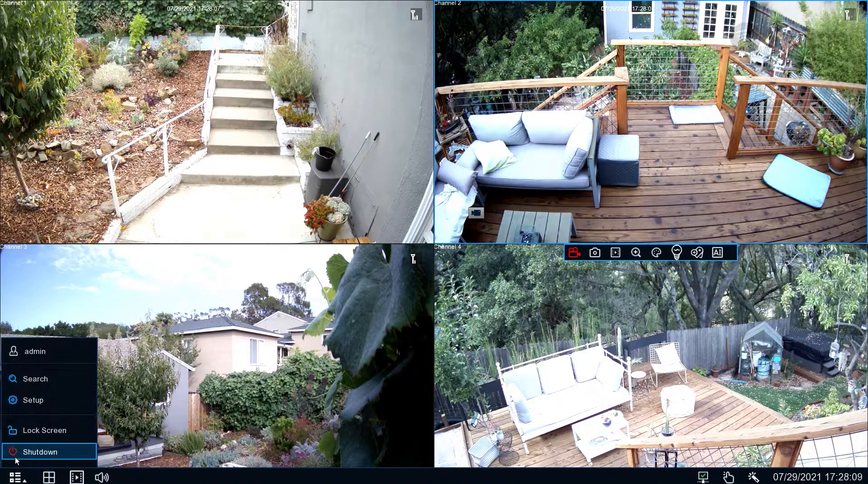
pyautogui.click(39, 452)
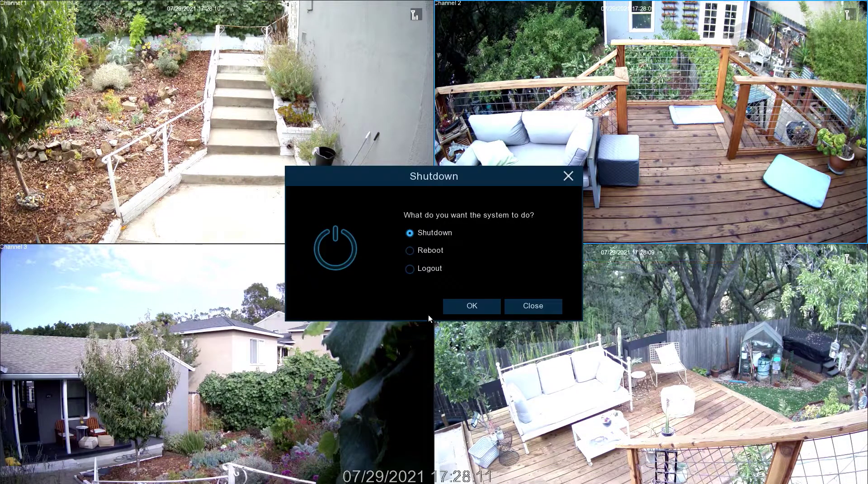
pyautogui.click(471, 306)
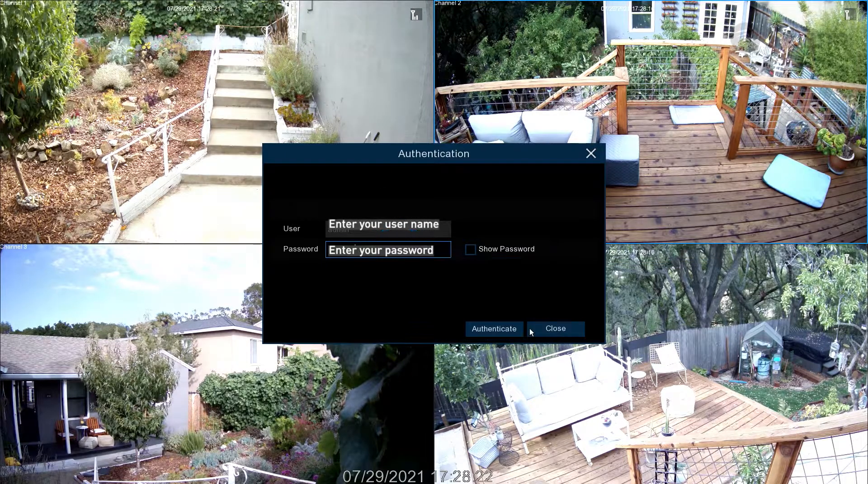
pyautogui.click(493, 329)
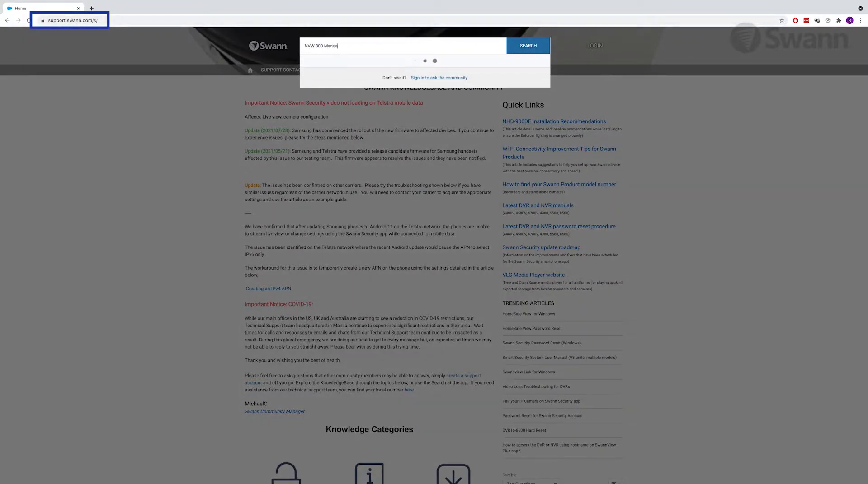
# - Search Swann Support for 'NVW 800 Manual' and open the NVW-800 User Manual result
pyautogui.click(526, 45)
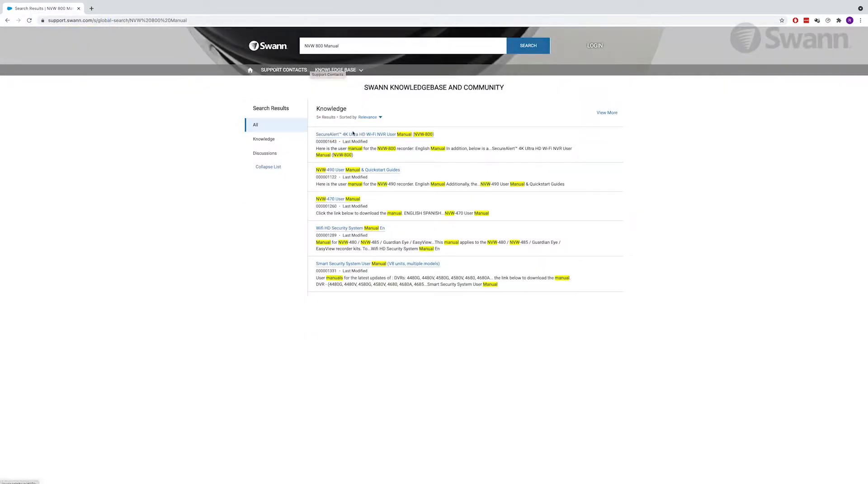
pyautogui.click(374, 133)
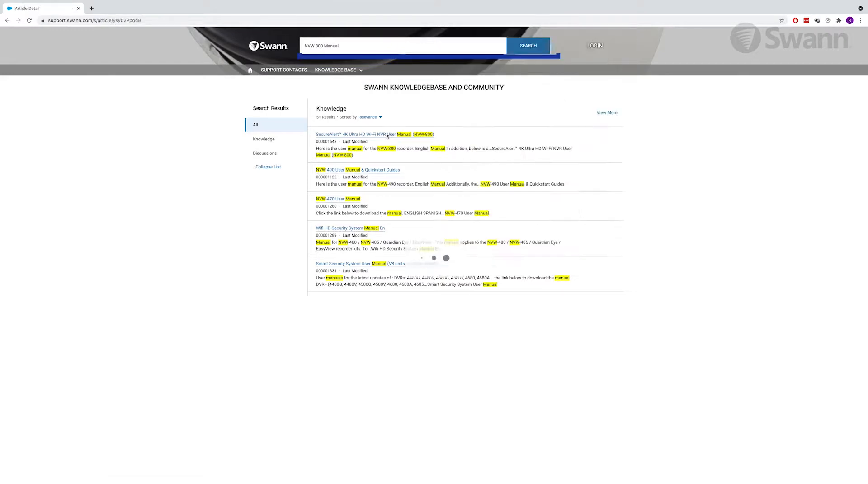
pyautogui.click(375, 134)
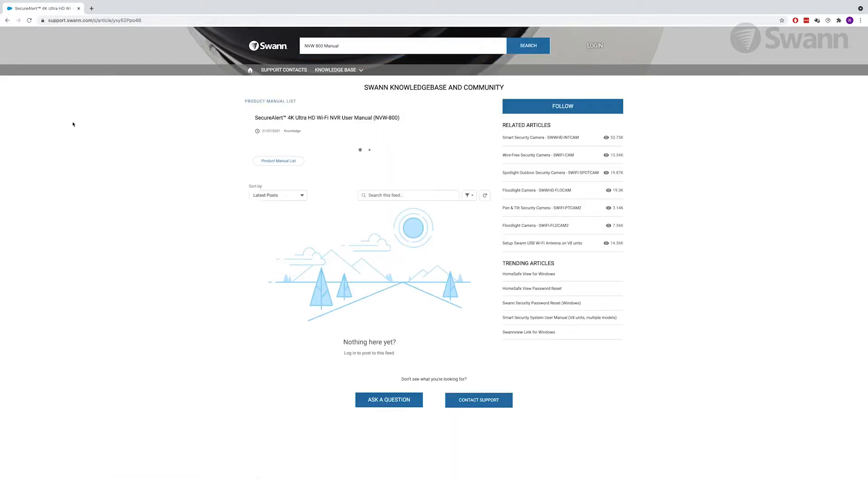